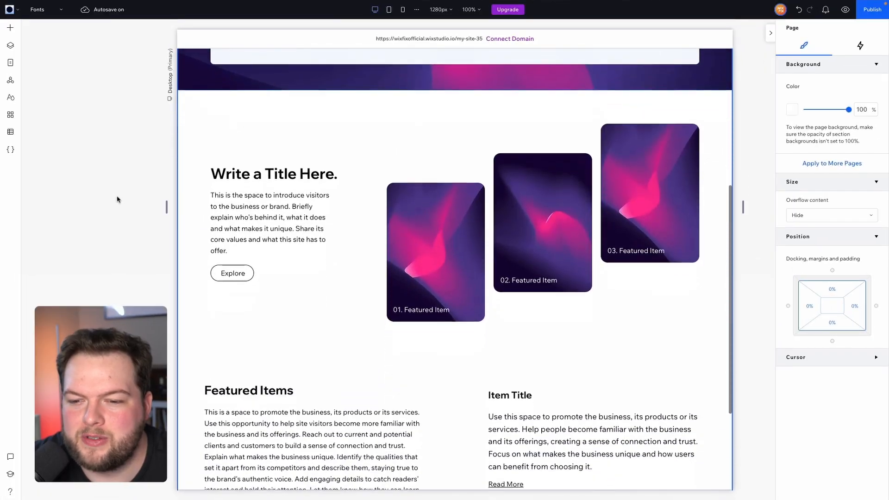
scroll("up", 3)
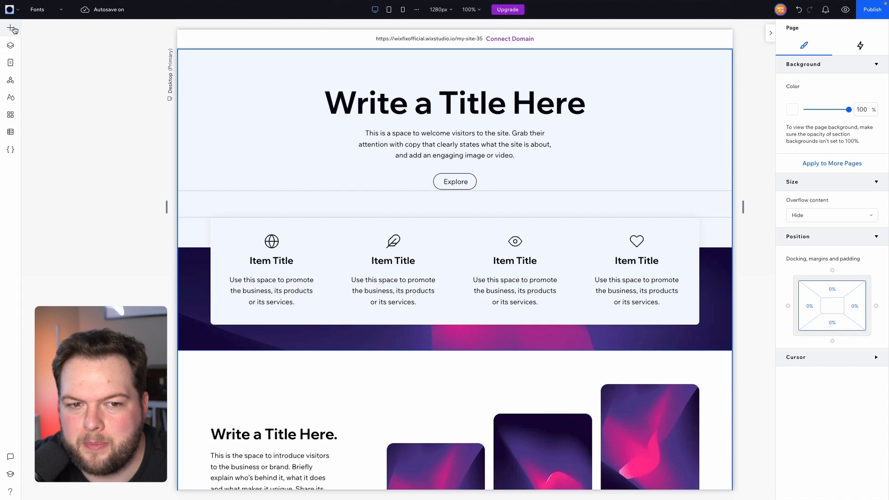
left_click(10, 28)
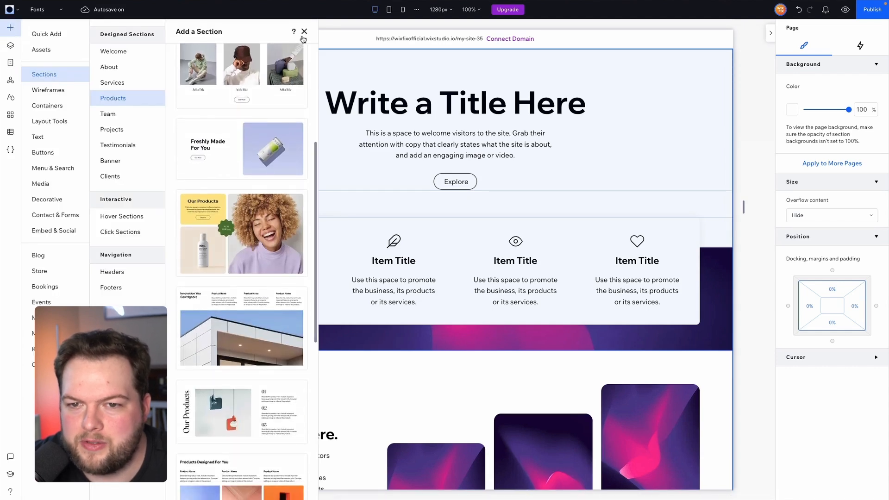
left_click(303, 31)
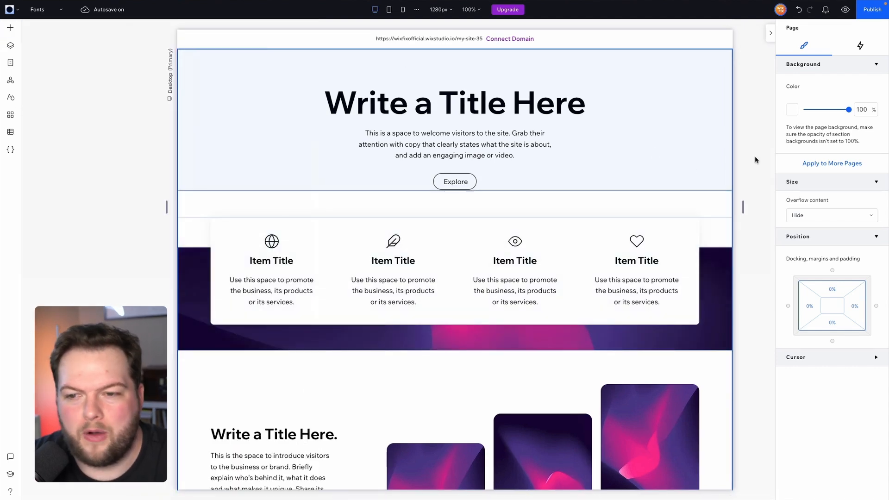